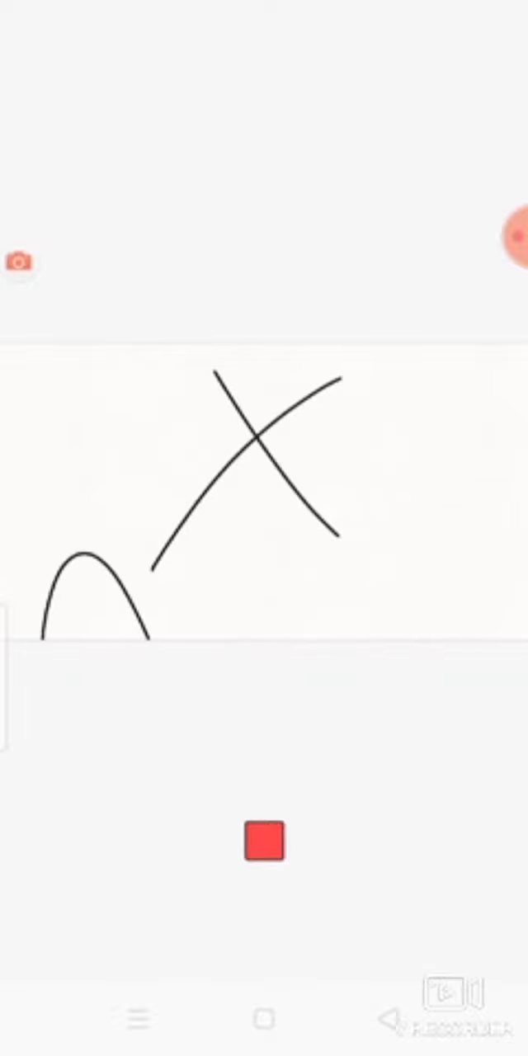
Sketch the creature's head, big ears, body and tail outline, then add curved closed-eye strokes above the smile
left_click_drag(99, 363, 445, 644)
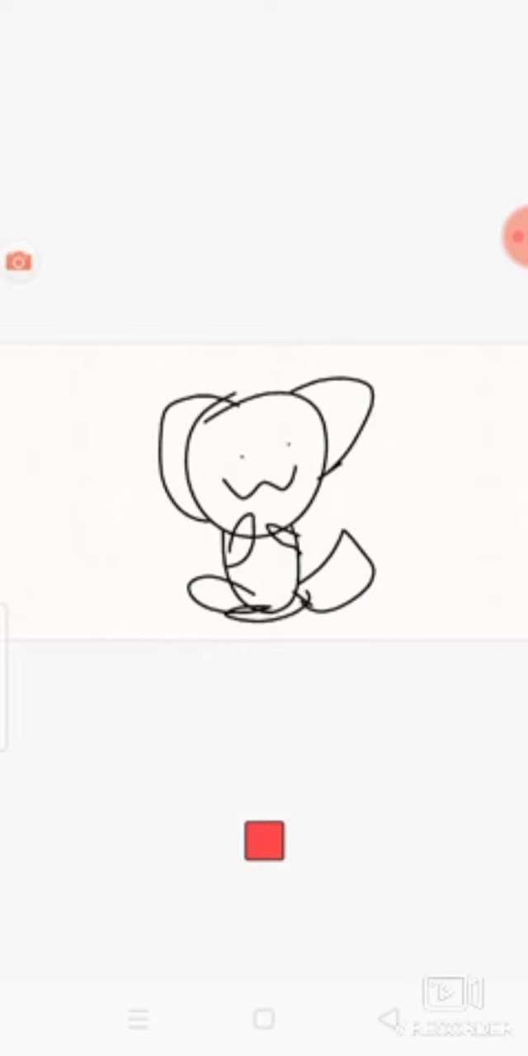
left_click_drag(231, 445, 298, 462)
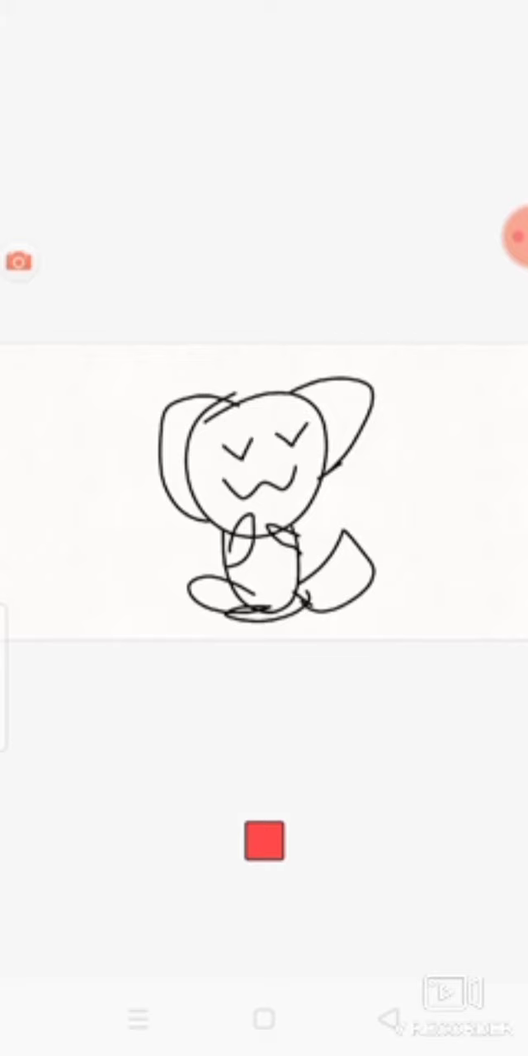